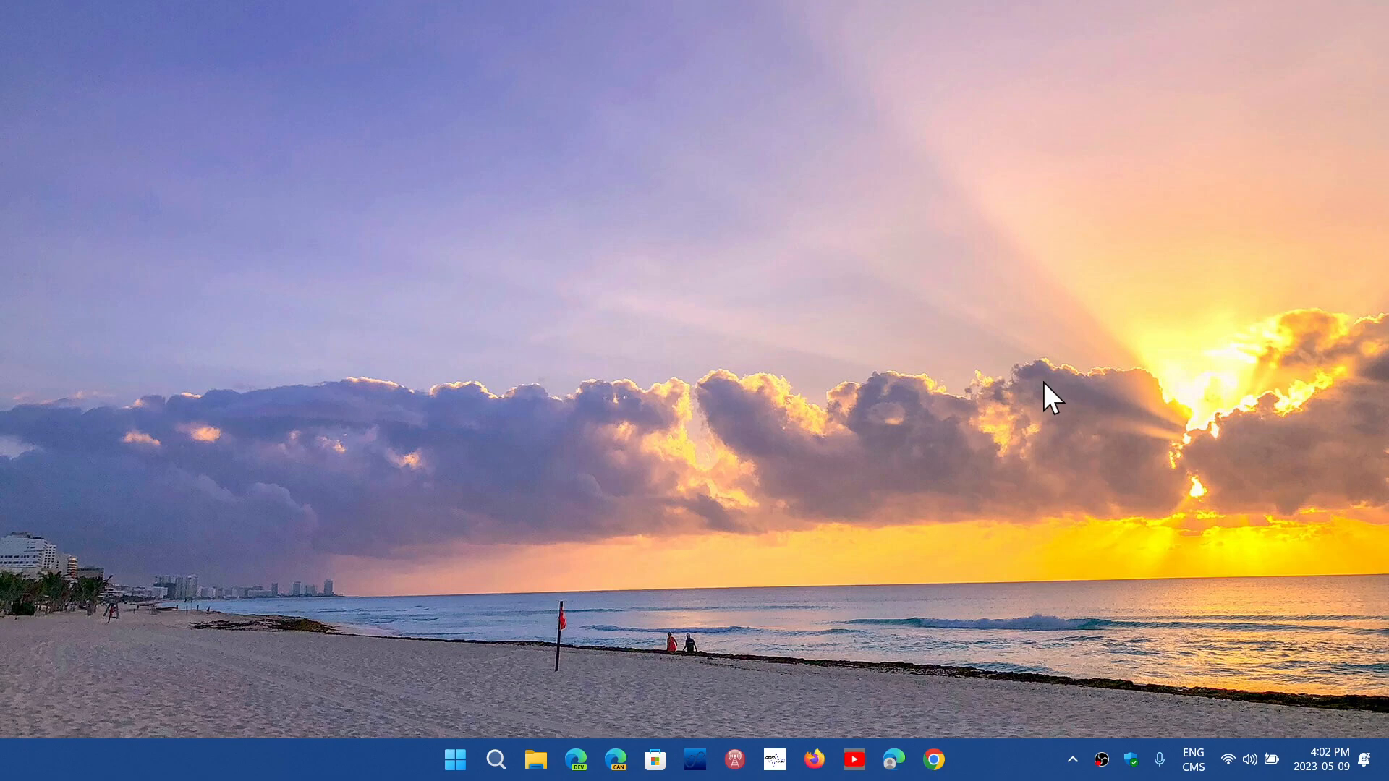
pyautogui.moveTo(521, 726)
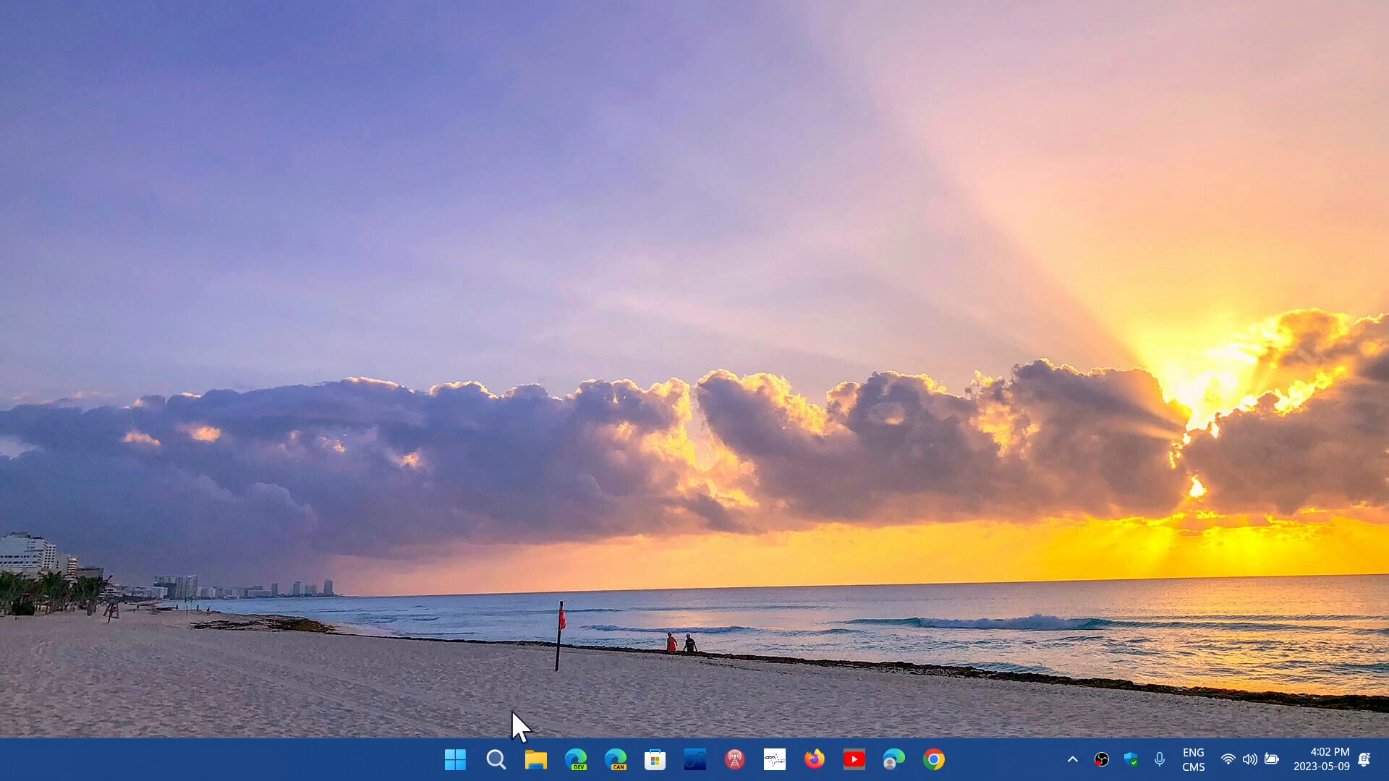
# Search Windows for 'msinfo32' to find the System Information tool.
pyautogui.click(497, 759)
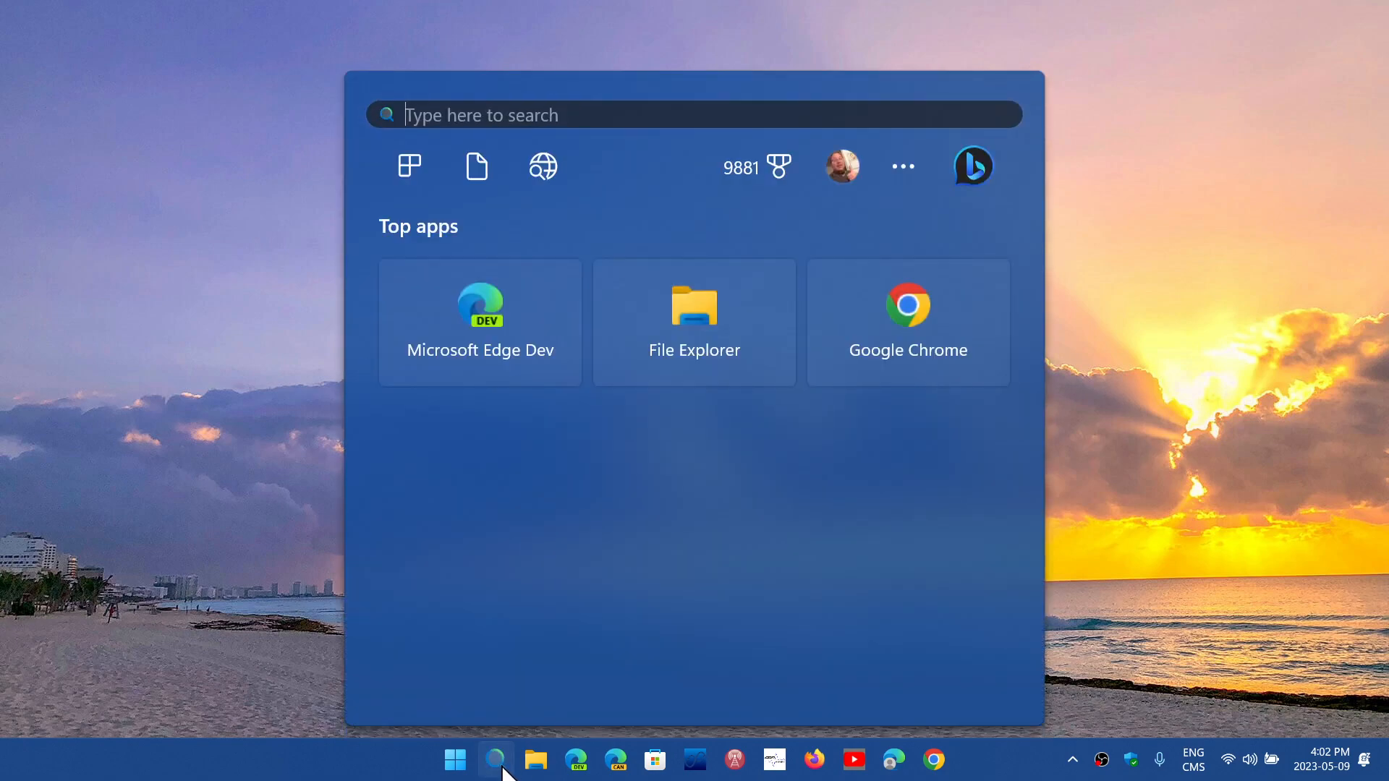
pyautogui.write('m')
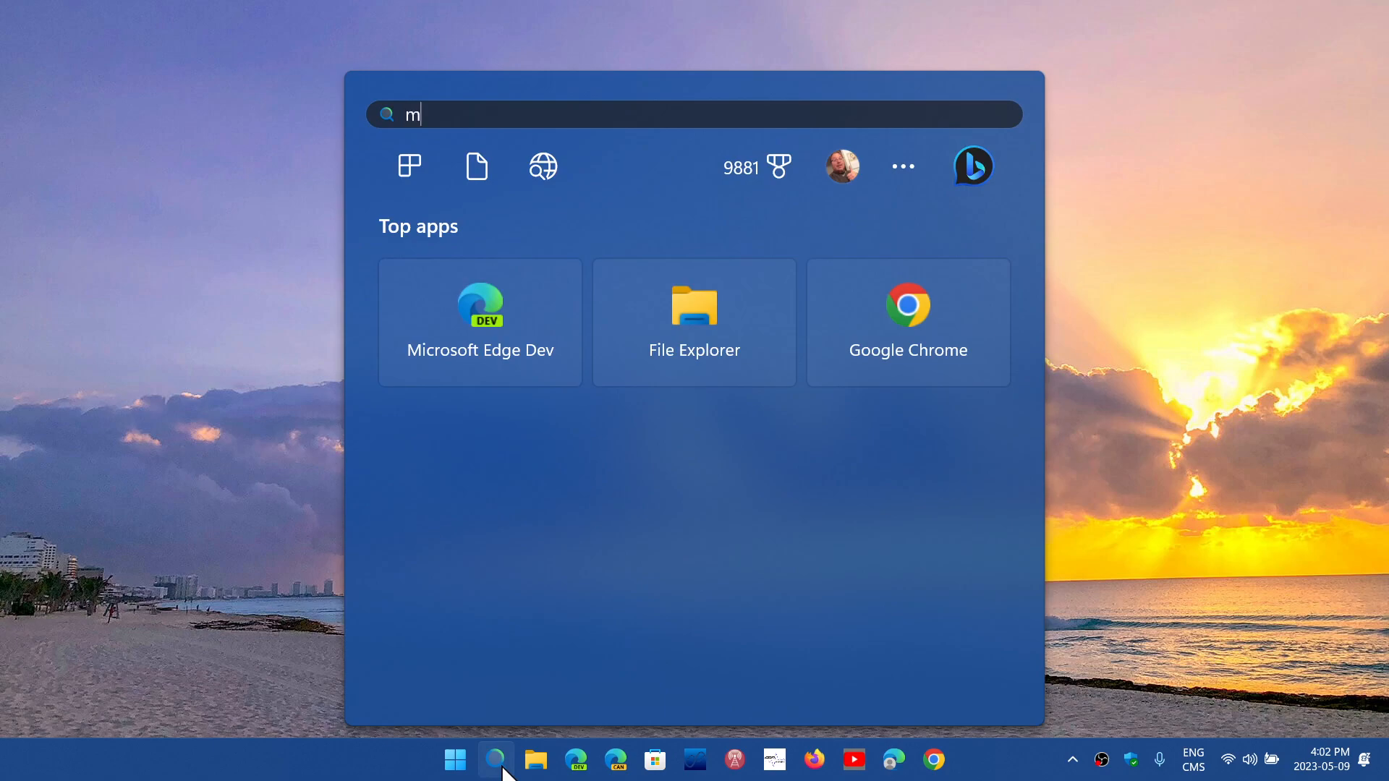
pyautogui.write('sinfo32')
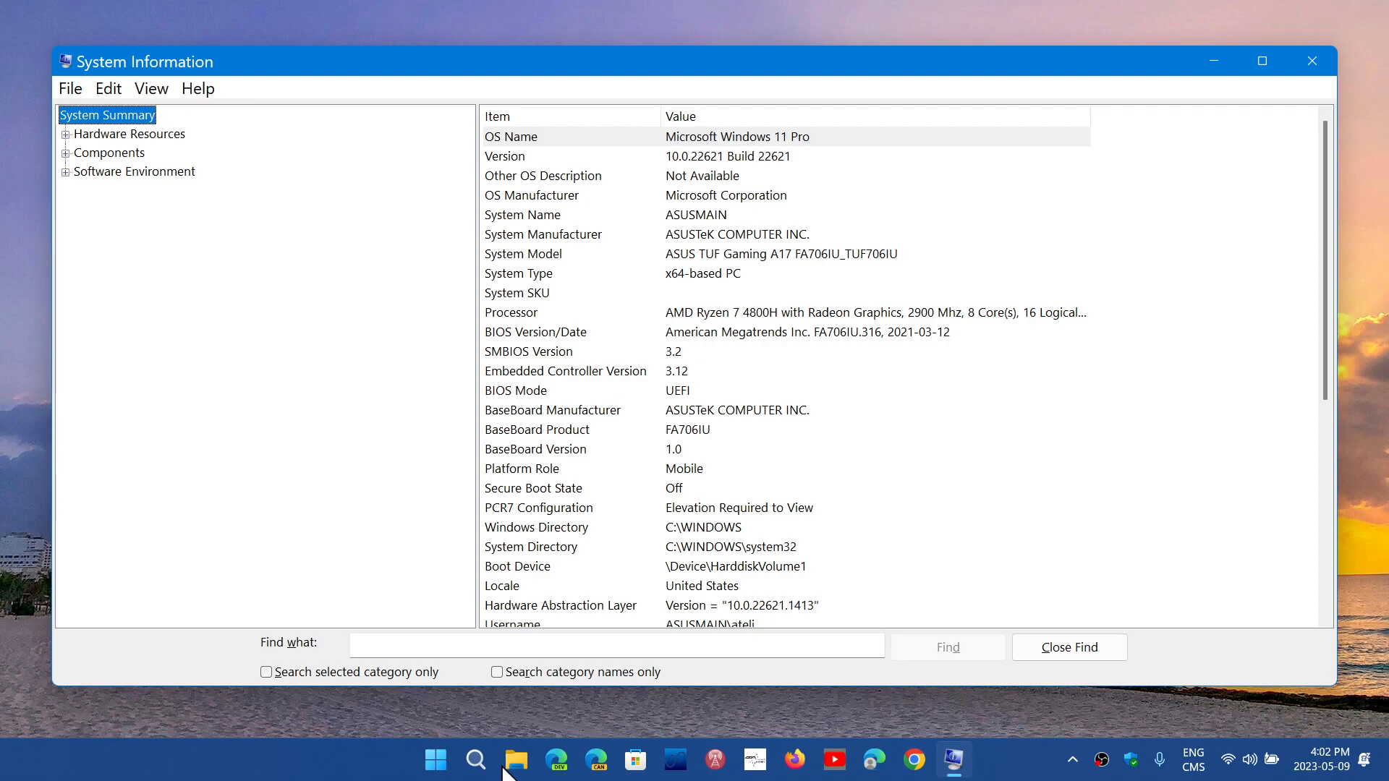
pyautogui.moveTo(511, 554)
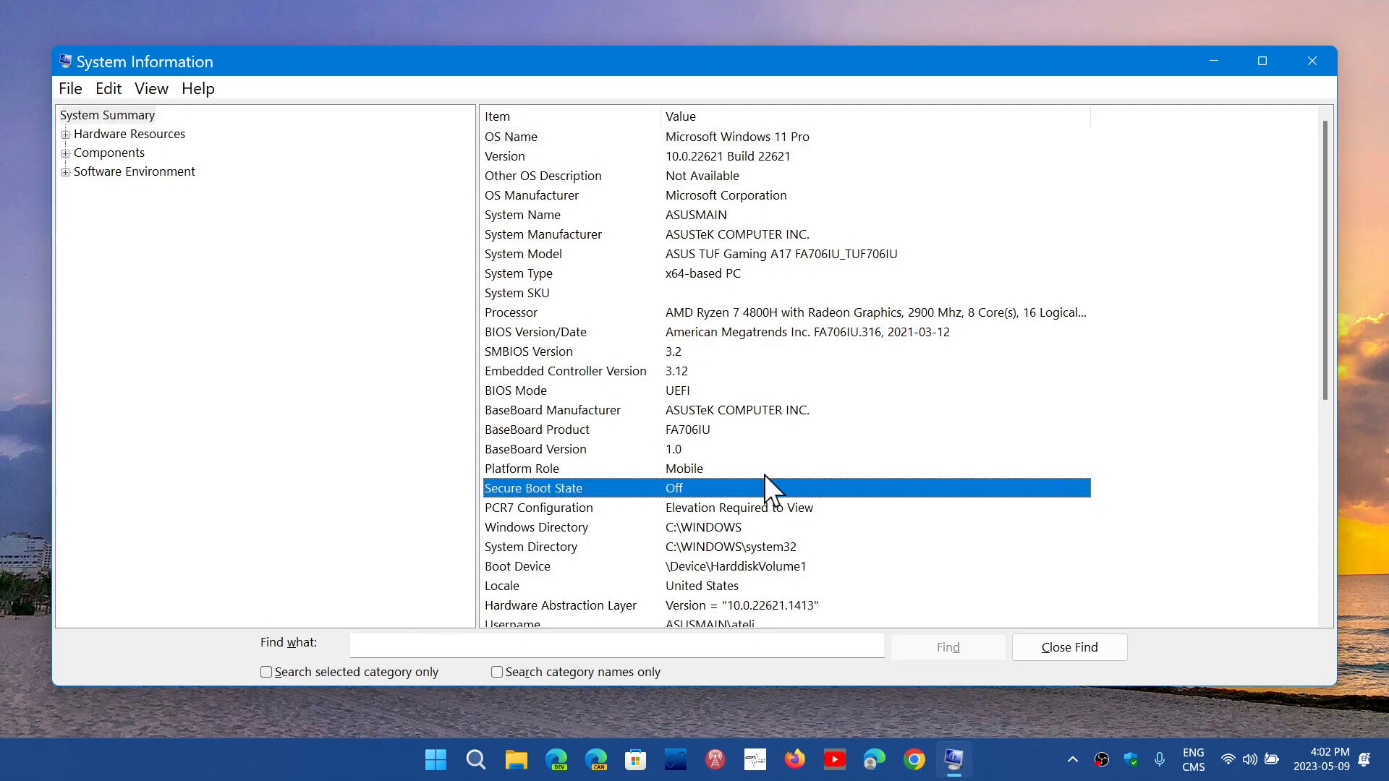
pyautogui.moveTo(833, 479)
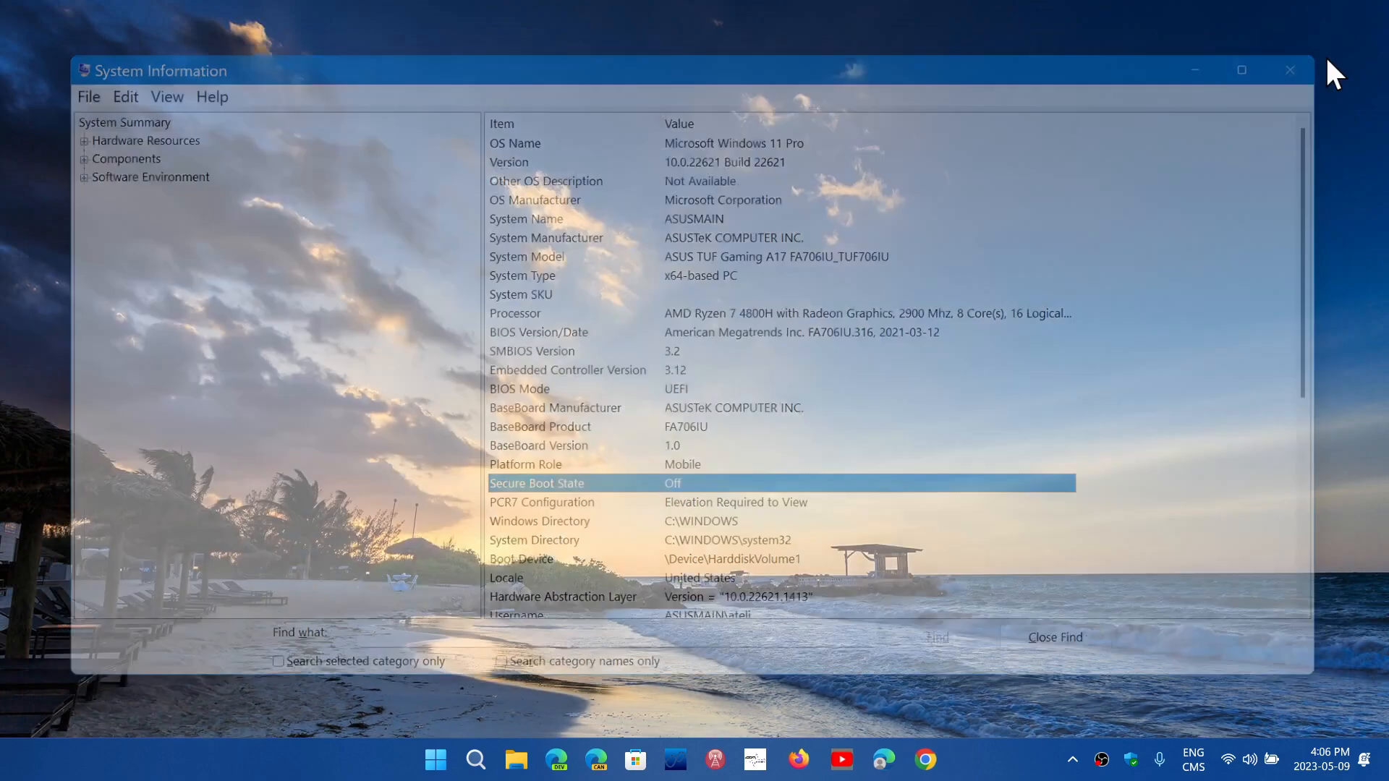
# Close the System Information window, returning to the desktop.
pyautogui.click(1289, 69)
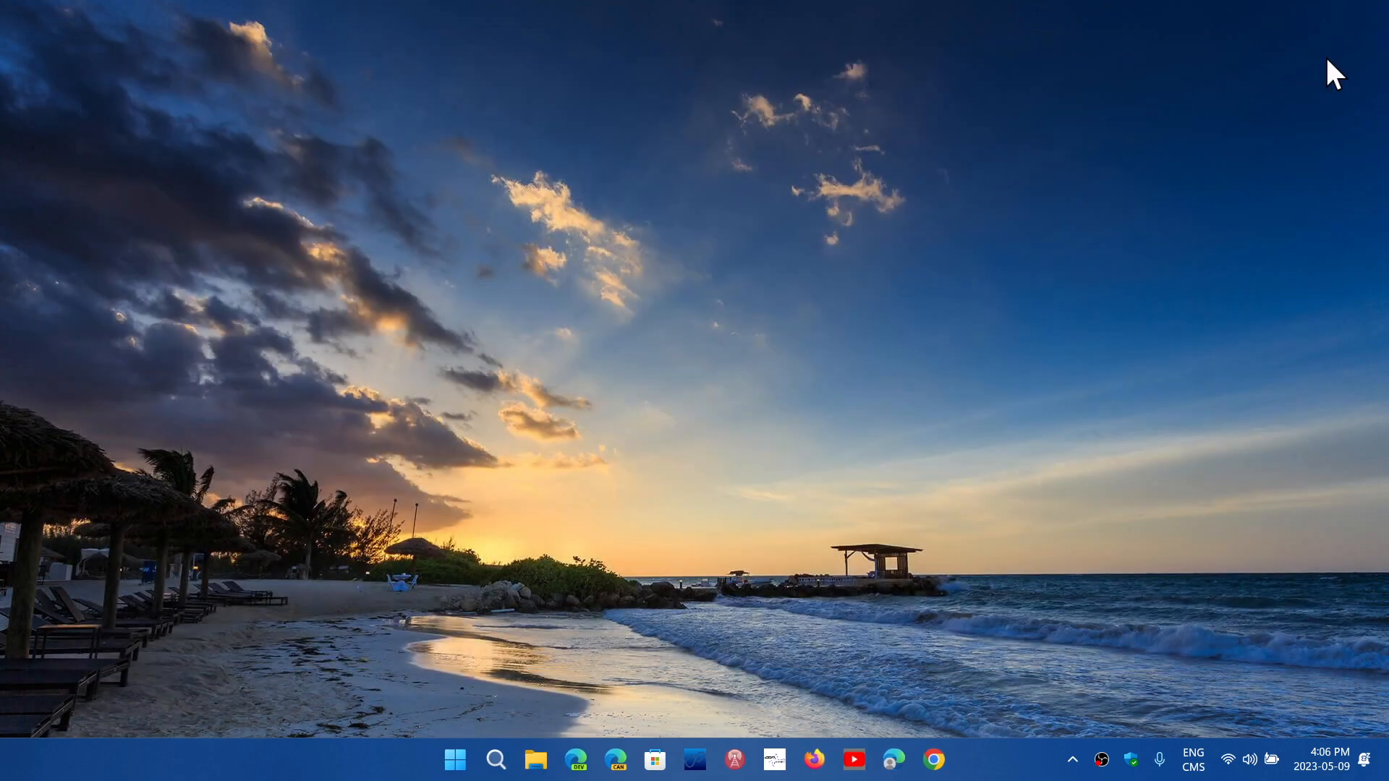